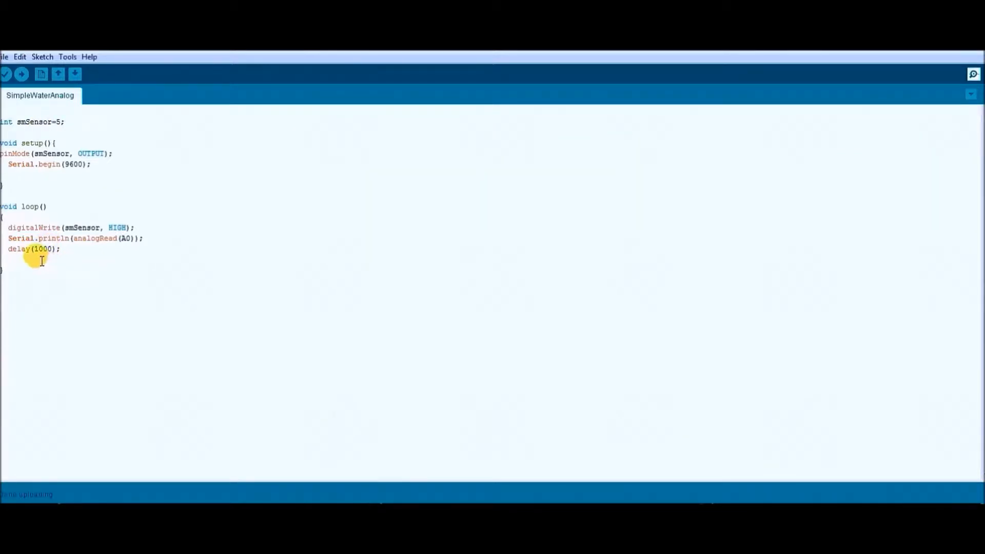
{"action": "mouse_move", "coordinate": [48, 267]}
{"action": "type", "text": "5"}
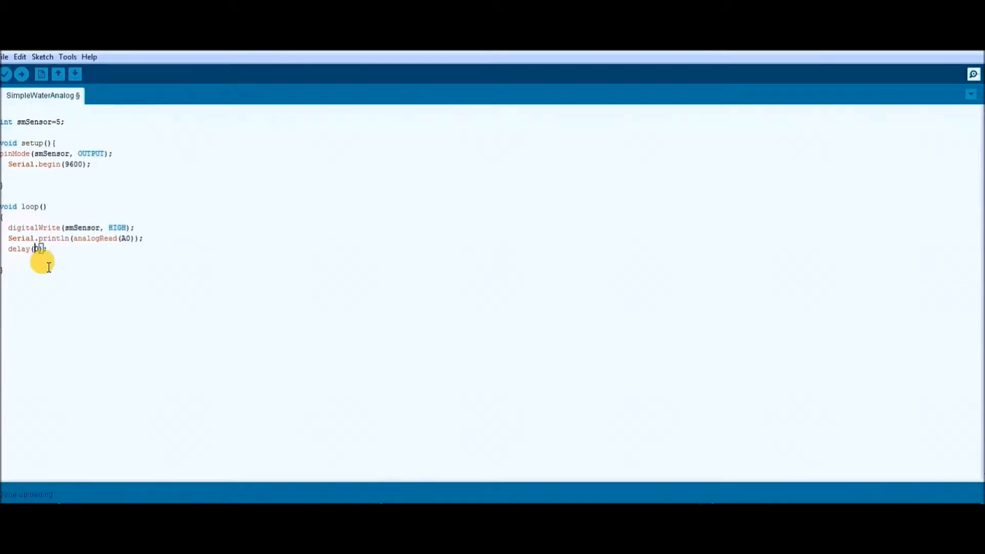
Change the loop delay from 1000 to 250 milliseconds
{"action": "type", "text": "250"}
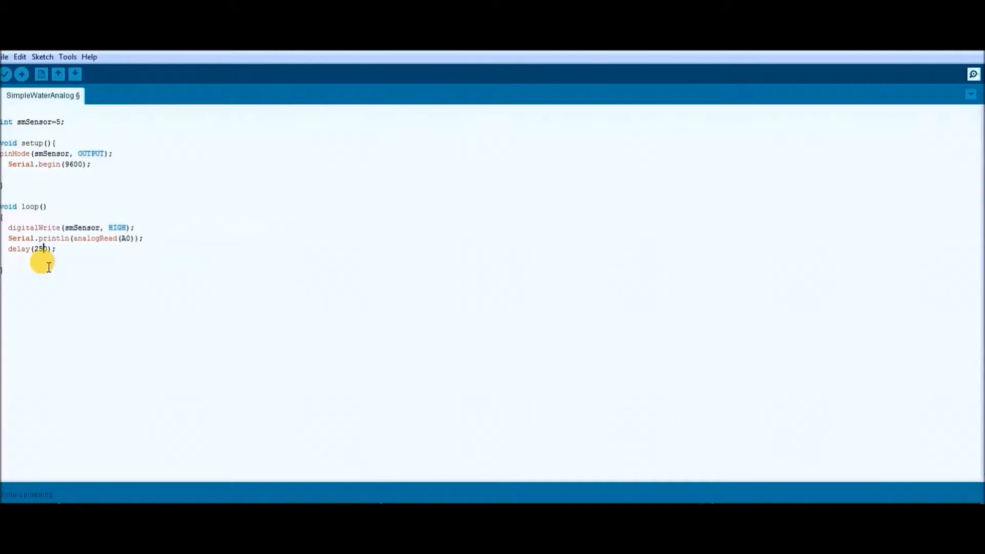
{"action": "mouse_move", "coordinate": [250, 121]}
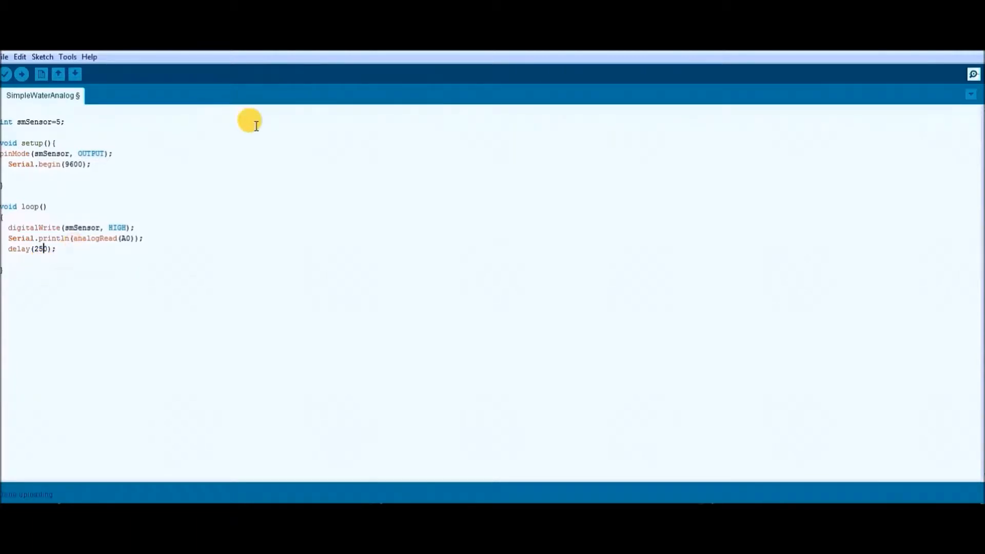
{"action": "mouse_move", "coordinate": [6, 74]}
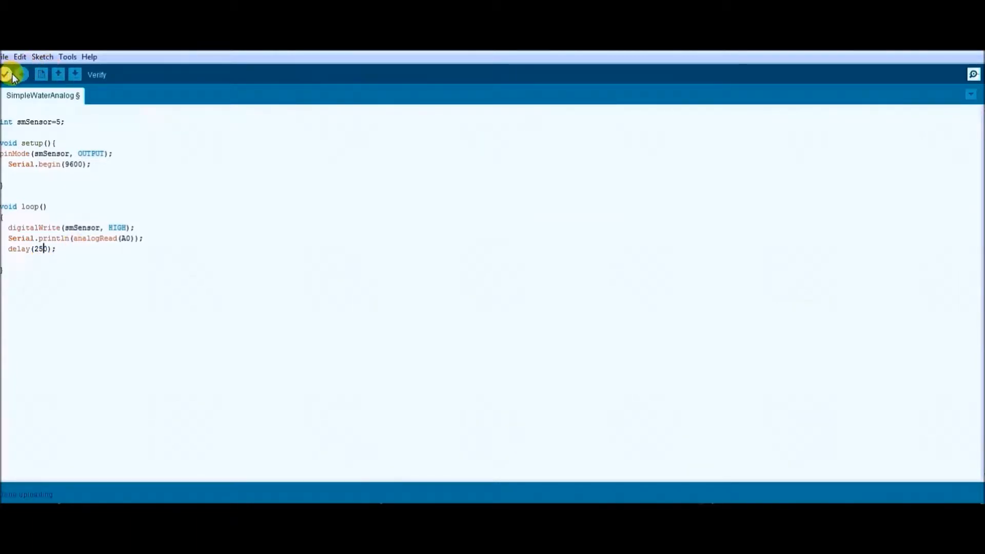
Verify the SimpleWaterAnalog sketch compiles and upload it to the Arduino Uno
{"action": "left_click", "coordinate": [9, 74]}
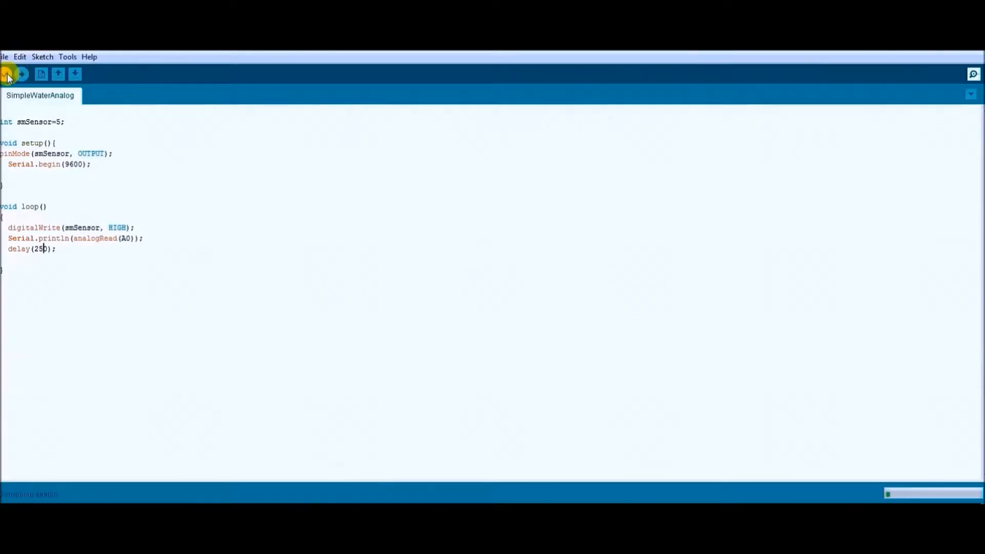
{"action": "left_click", "coordinate": [22, 74]}
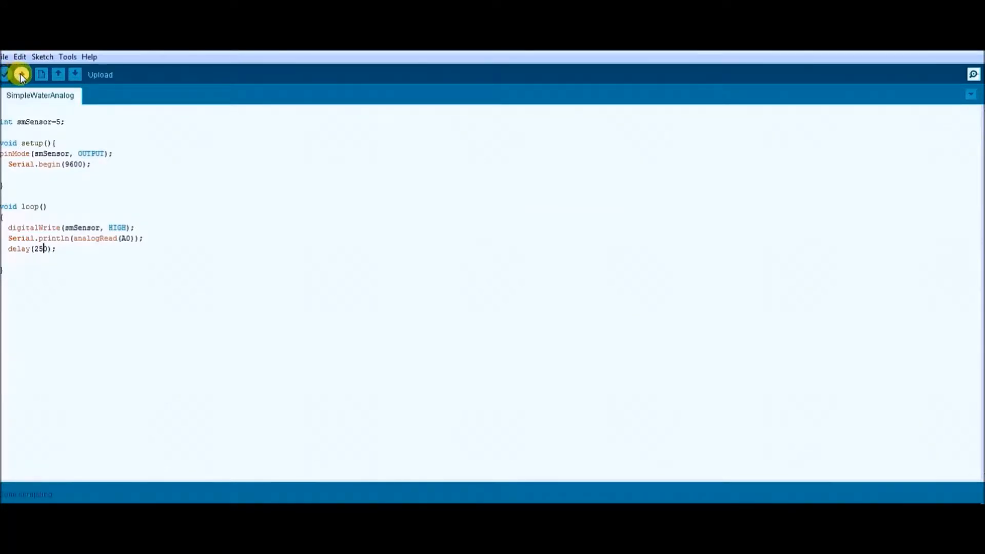
{"action": "left_click", "coordinate": [21, 74]}
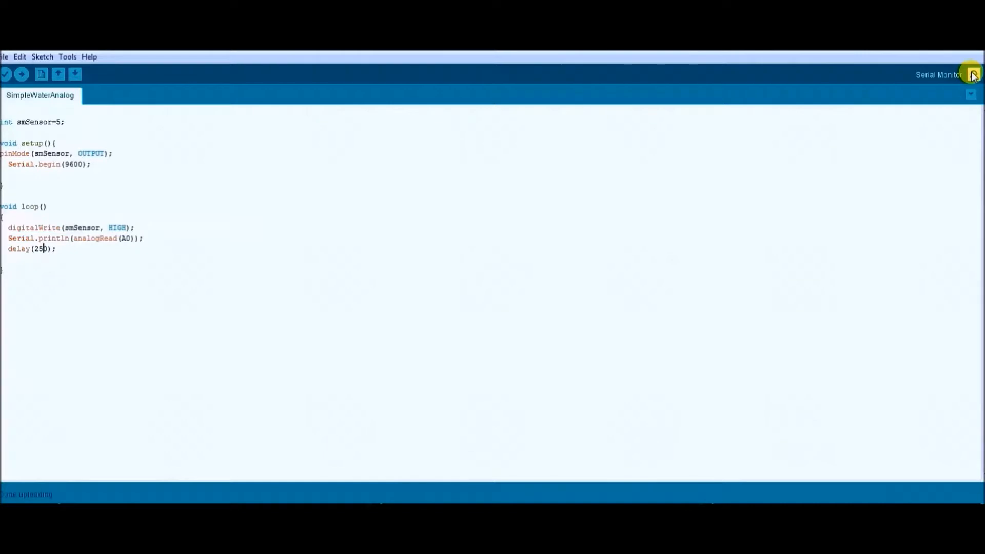
Watch the analog sensor readings stream in the Serial Monitor at 9600 baud
{"action": "left_click", "coordinate": [971, 74]}
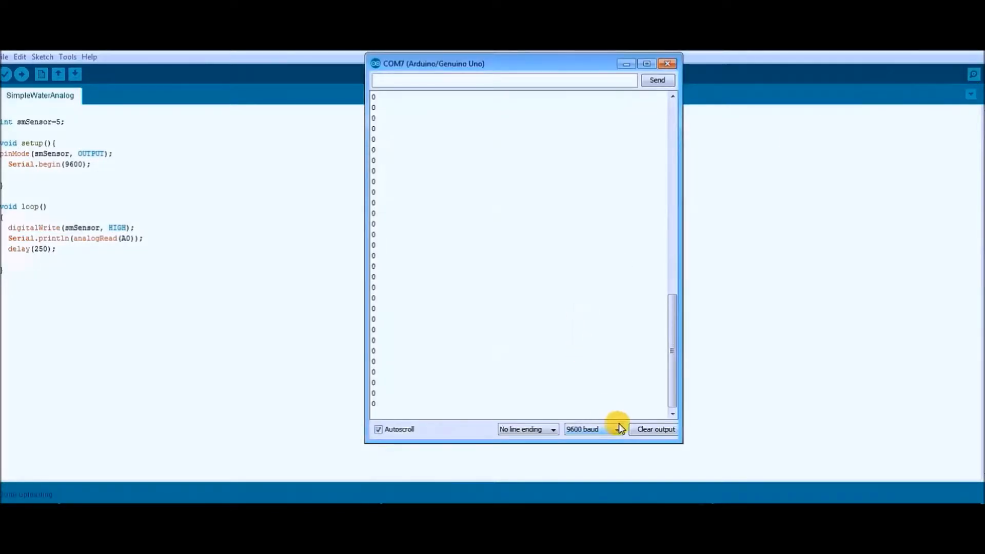
{"action": "left_click", "coordinate": [655, 429]}
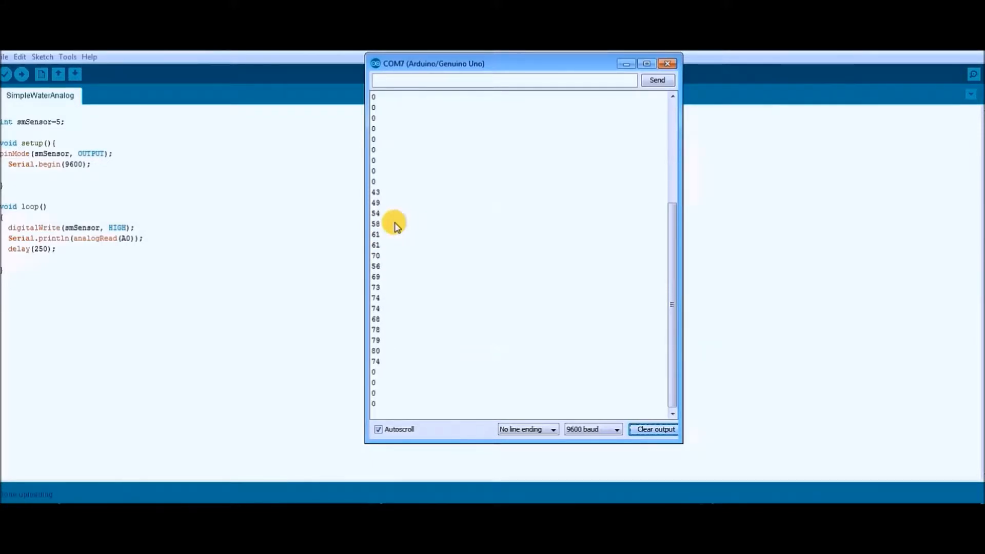
{"action": "scroll", "scroll_direction": "down", "scroll_amount": 3}
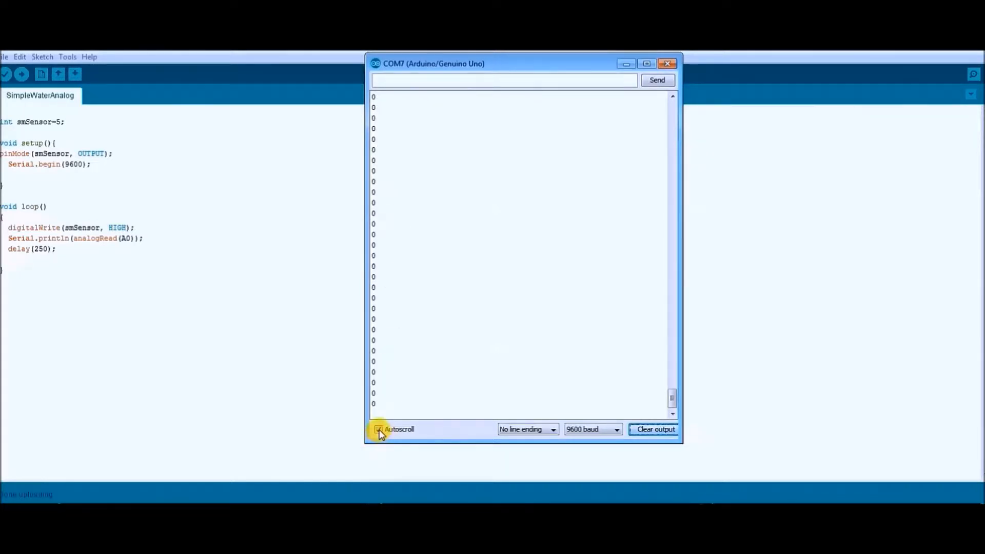
Toggle the Autoscroll checkbox so the serial output stops following new readings
{"action": "left_click", "coordinate": [379, 429]}
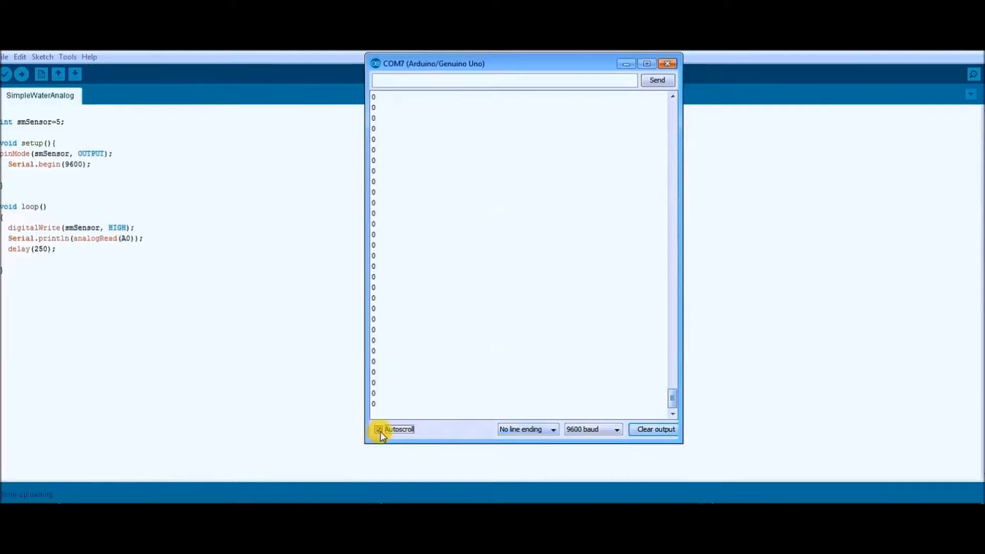
{"action": "left_click", "coordinate": [379, 429]}
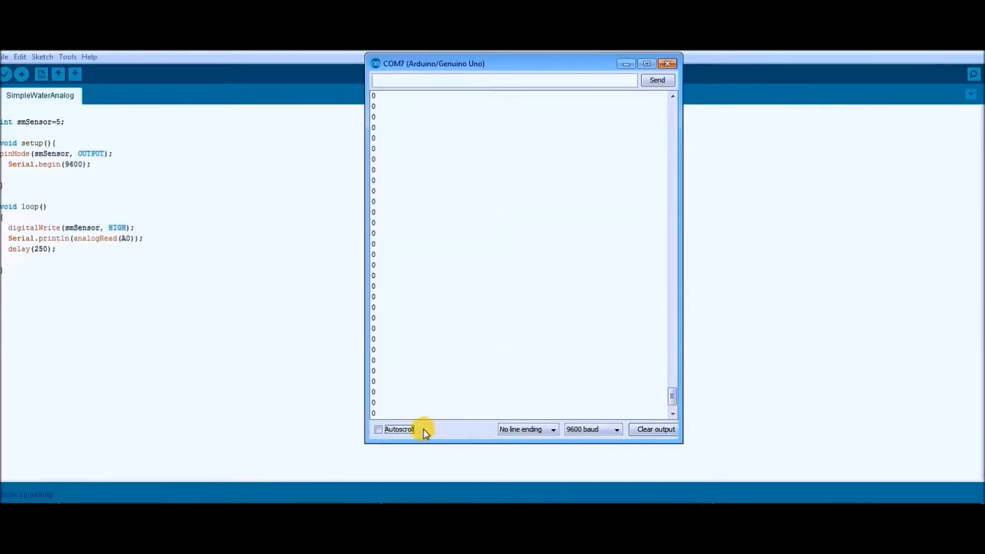
{"action": "left_click", "coordinate": [378, 428]}
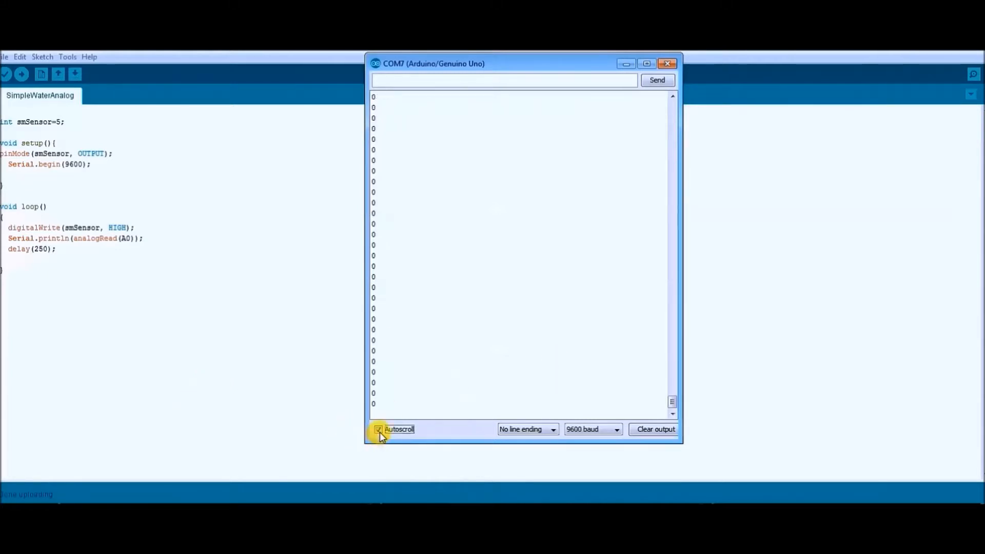
Turn Autoscroll back on, then close the Serial Monitor
{"action": "left_click", "coordinate": [378, 428]}
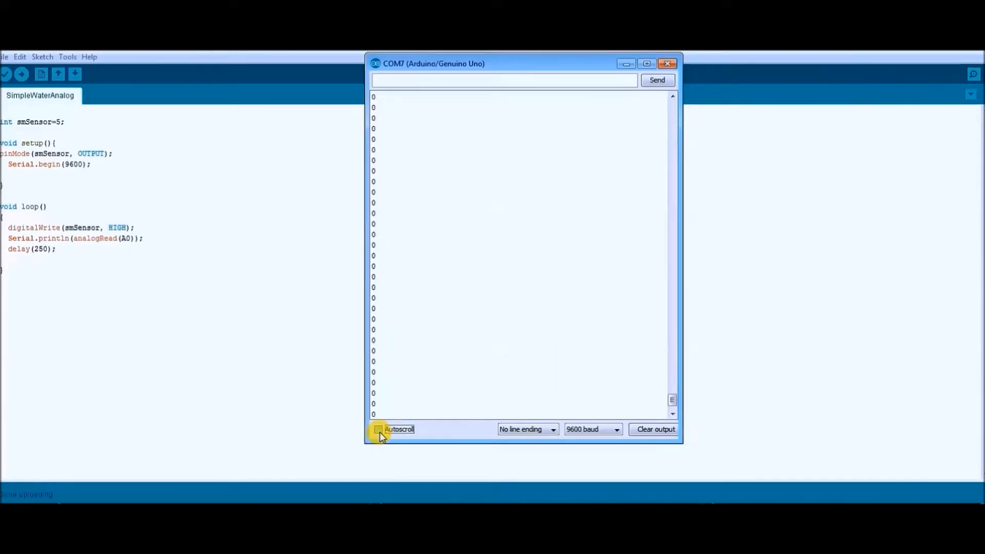
{"action": "left_click", "coordinate": [667, 63]}
{"action": "type", "text": "wl"}
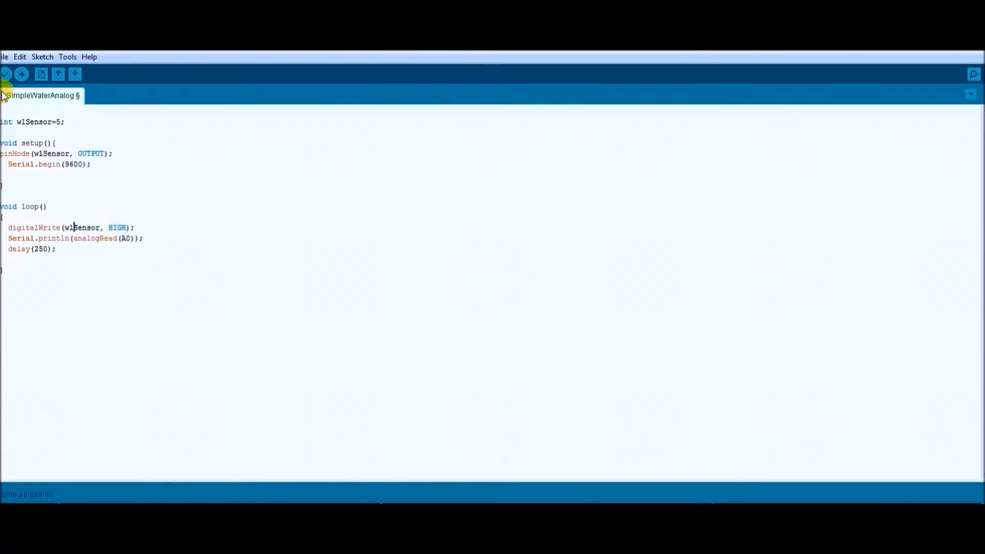
Upload the sketch with the wlSensor rename and reopen an empty Serial Monitor
{"action": "left_click", "coordinate": [20, 74]}
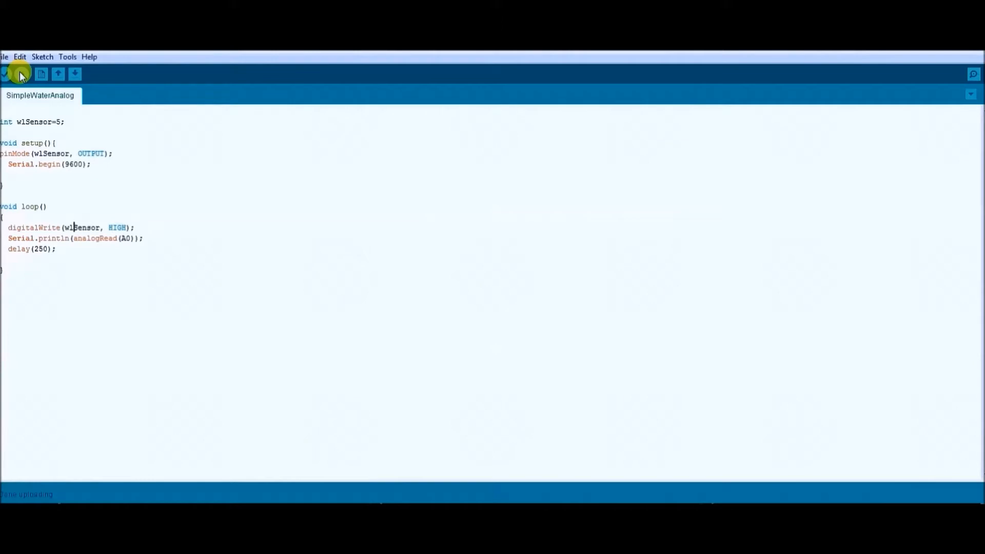
{"action": "left_click", "coordinate": [973, 74]}
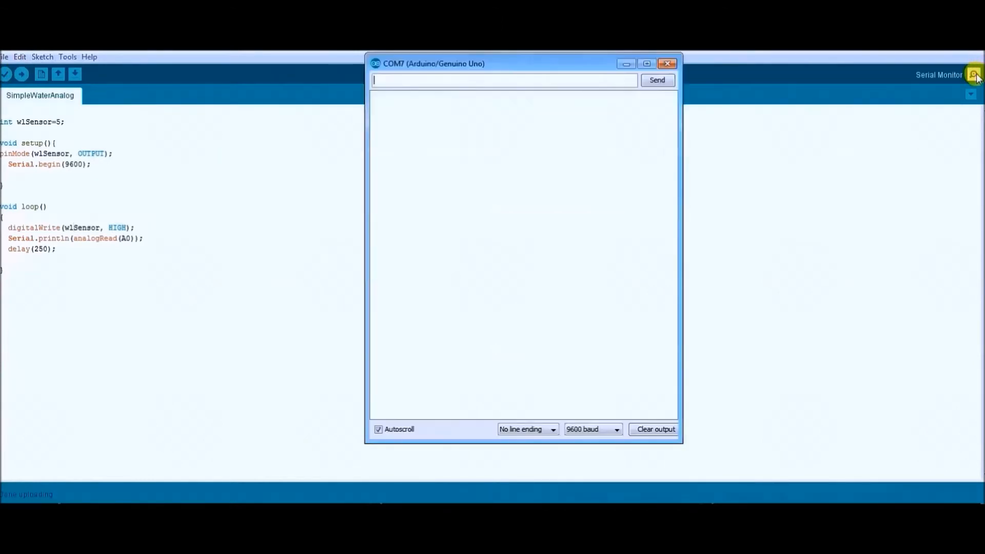